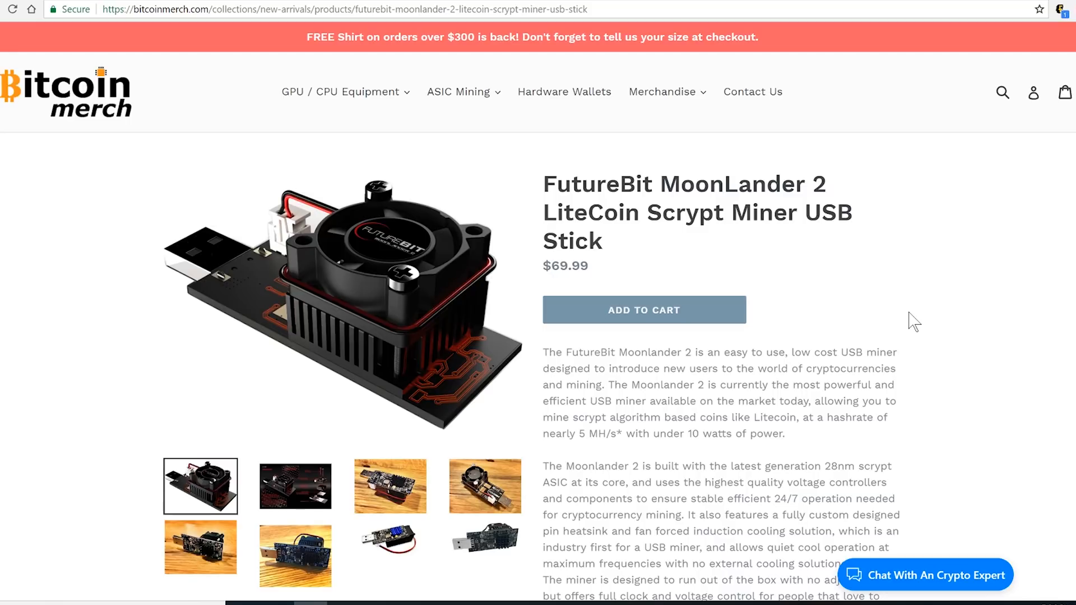
pyautogui.moveTo(662, 267)
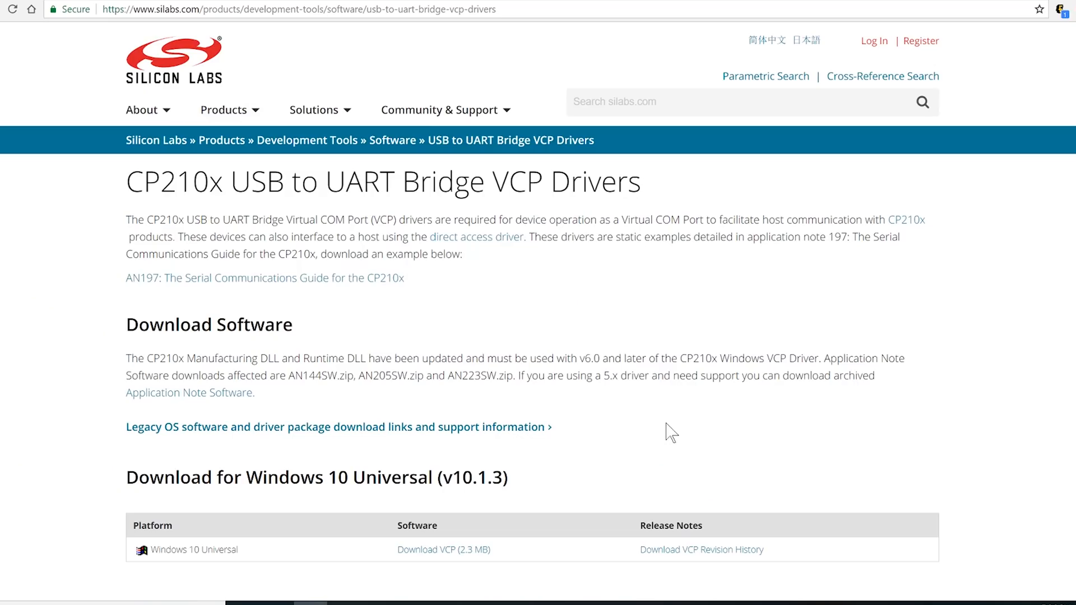
pyautogui.moveTo(603, 355)
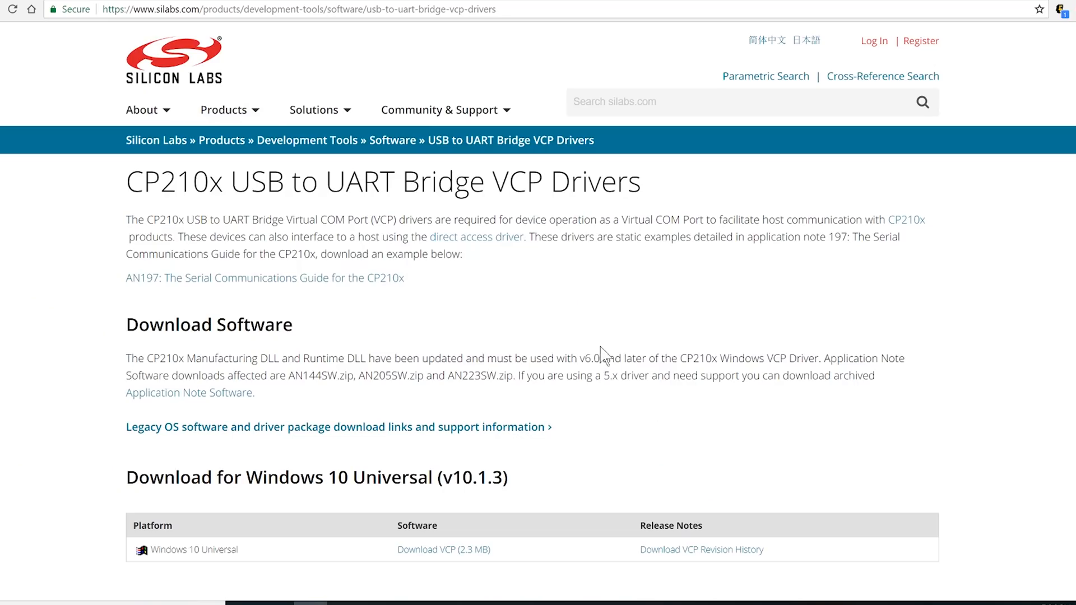
pyautogui.moveTo(382, 553)
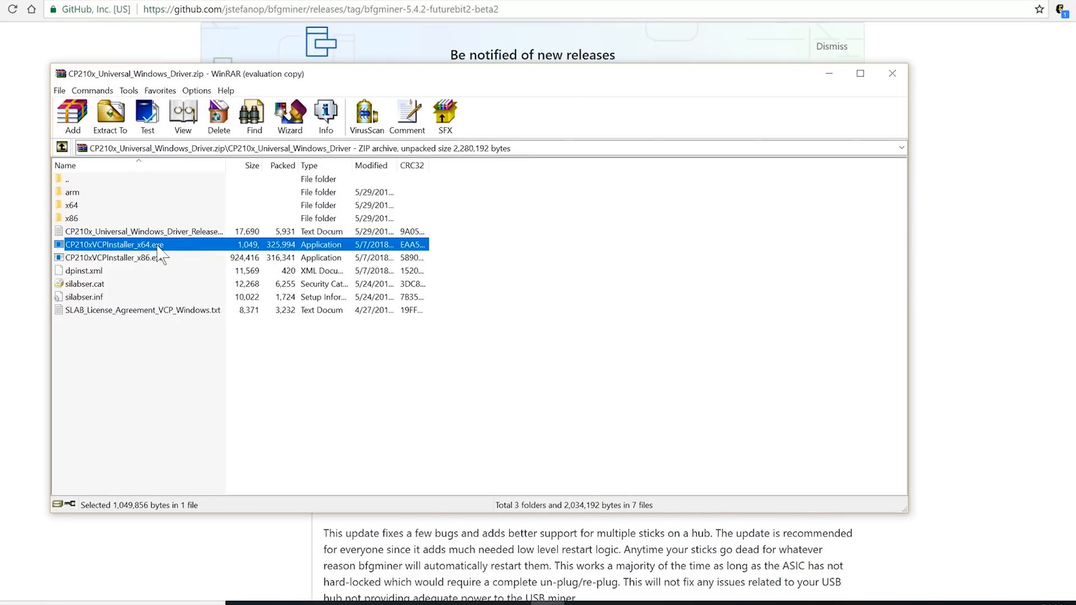
pyautogui.moveTo(179, 298)
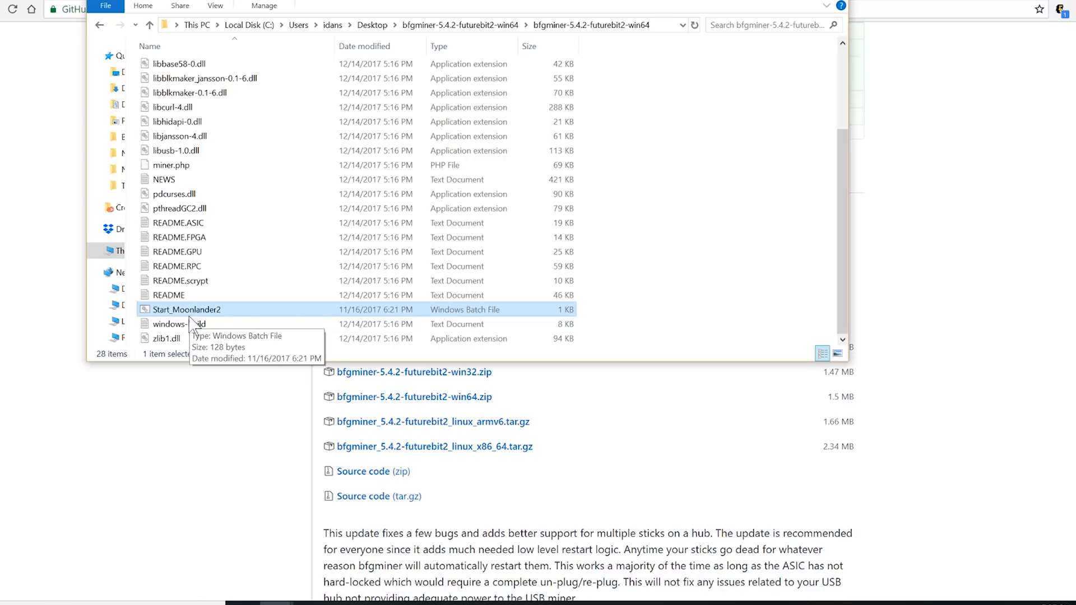
# Open the Start_Moonlander2 batch file for editing in Notepad
pyautogui.doubleClick(185, 309)
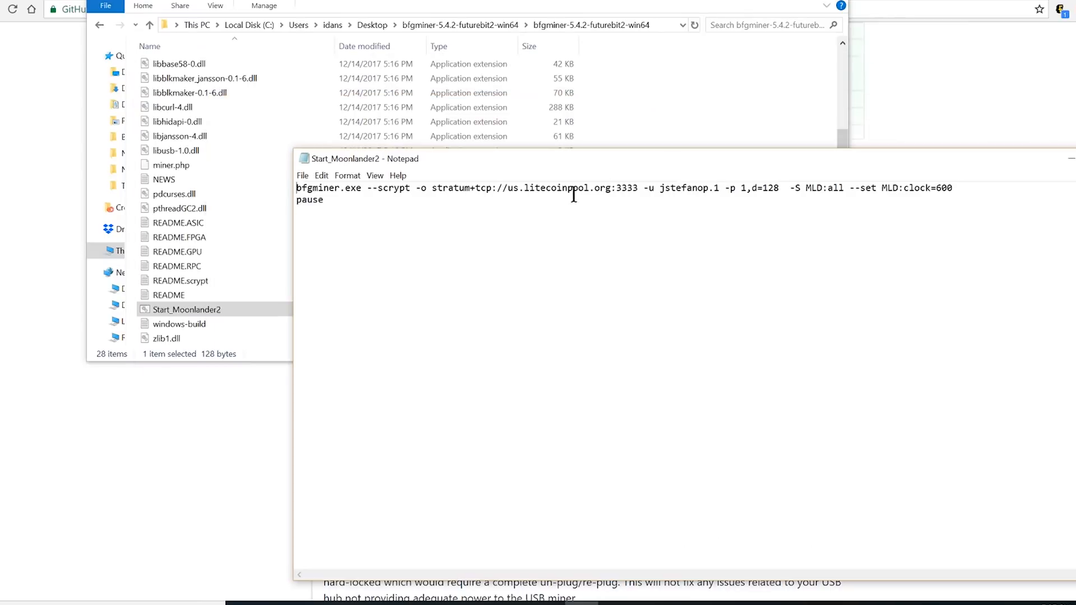
pyautogui.moveTo(588, 218)
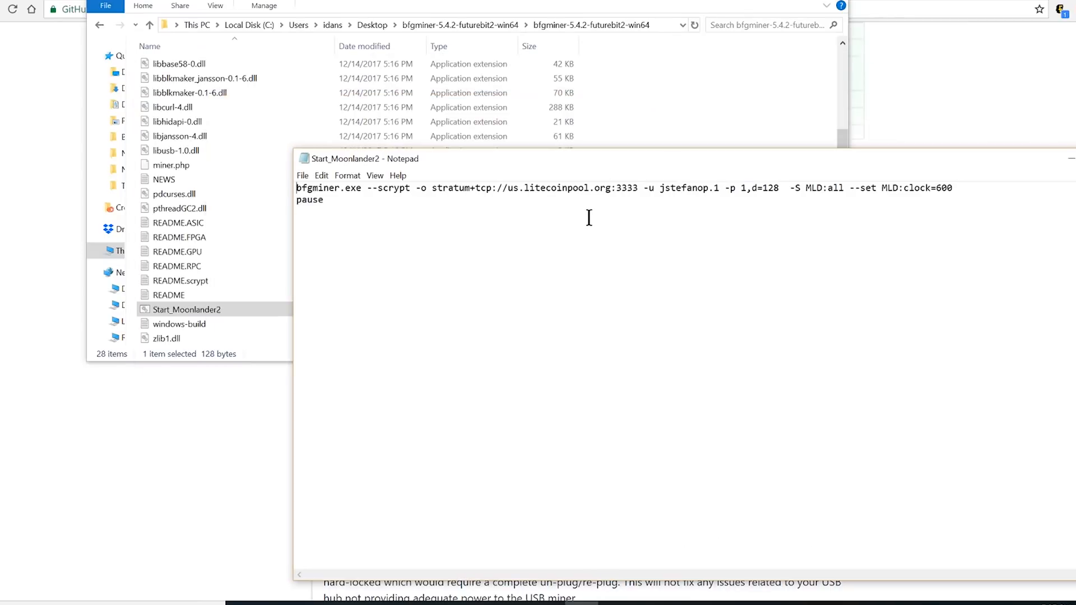
pyautogui.moveTo(799, 181)
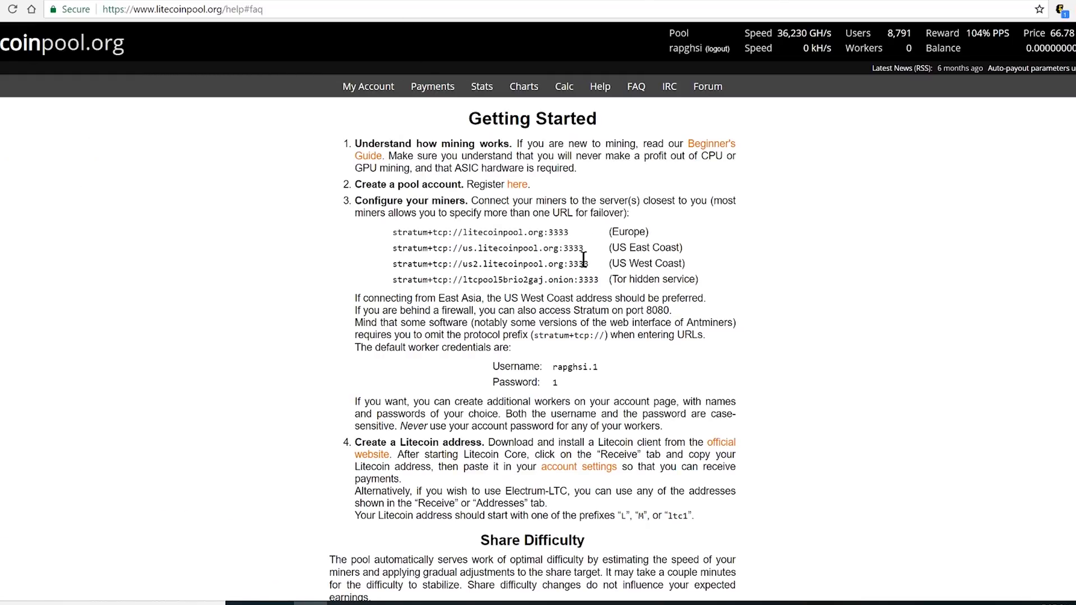
pyautogui.moveTo(592, 252)
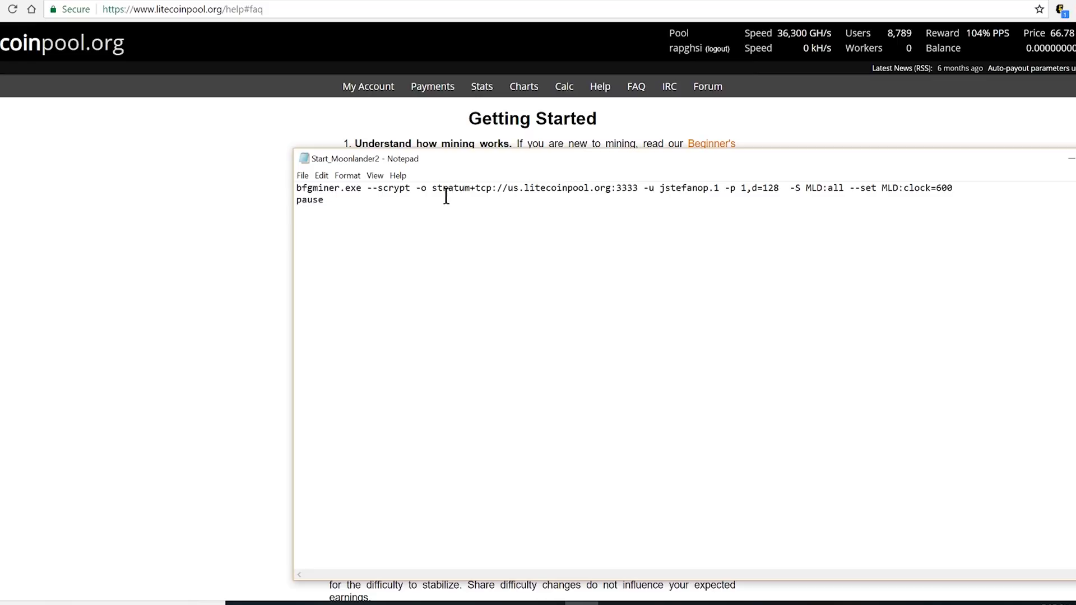
pyautogui.moveTo(433, 188); pyautogui.dragTo(634, 188)
pyautogui.write('2')
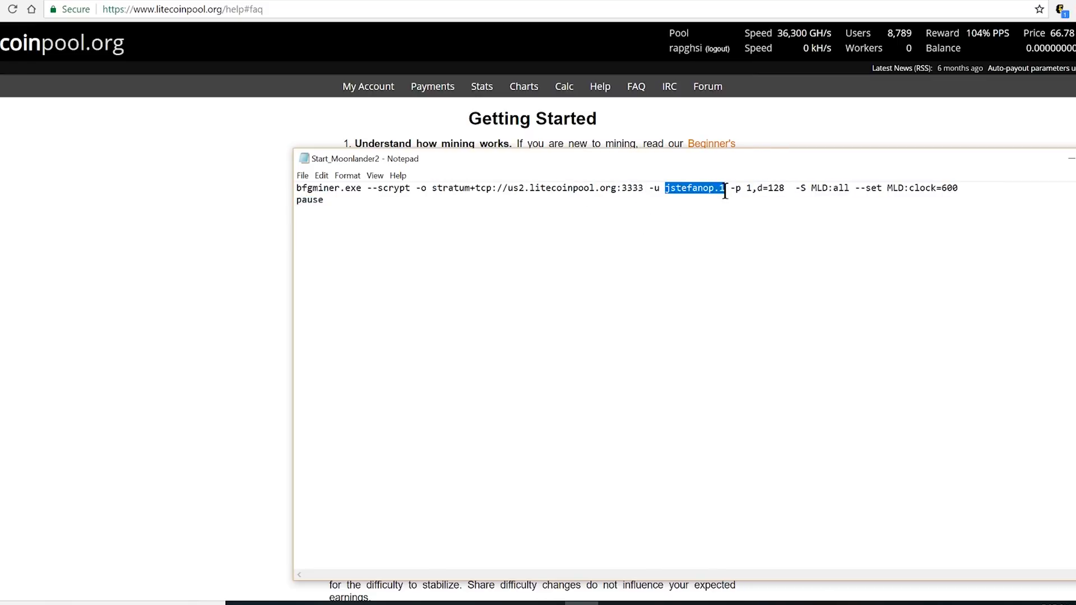
pyautogui.write('rapghsi')
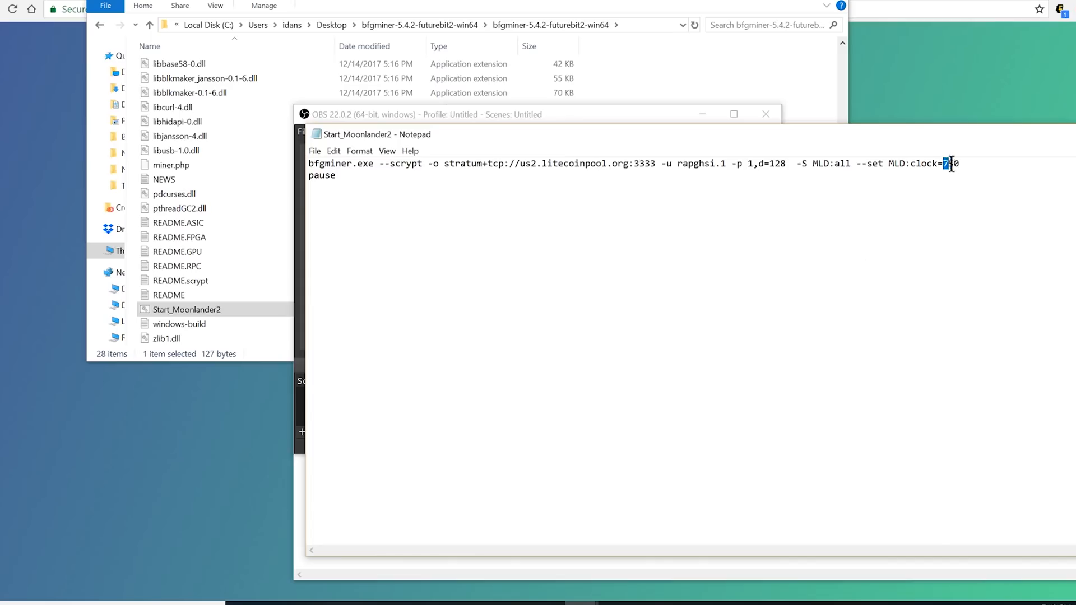
# Set the MLD:clock value after --set back to 600
pyautogui.write('00')
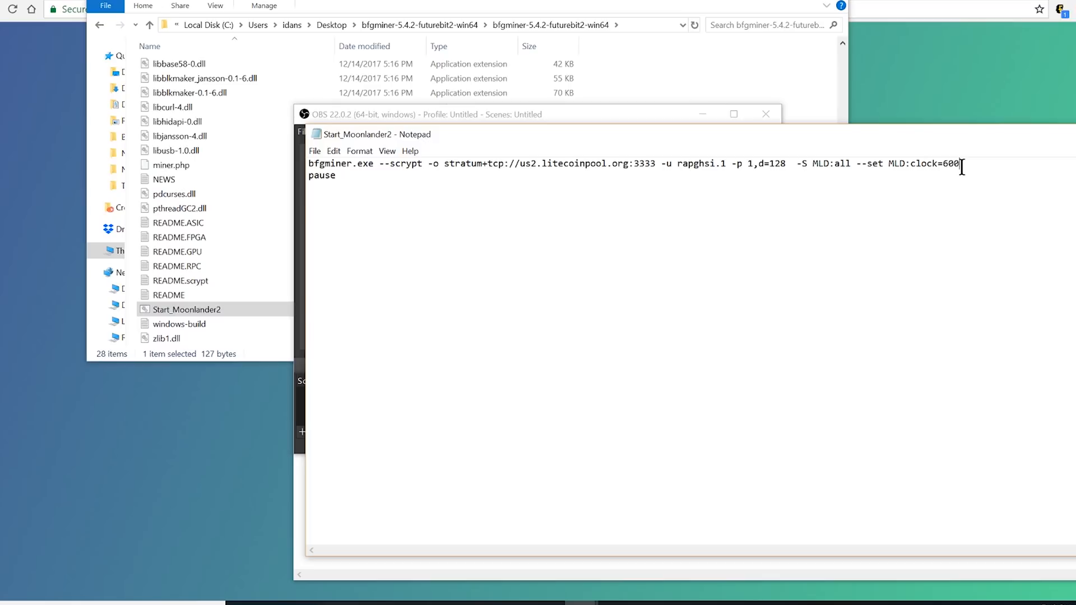
pyautogui.moveTo(873, 261)
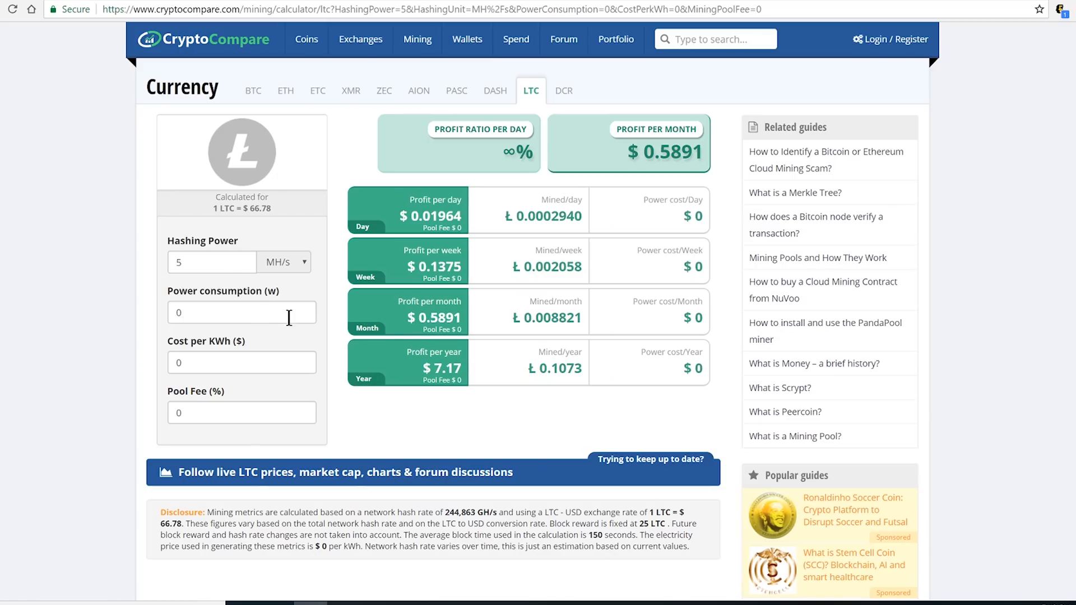
pyautogui.moveTo(442, 272)
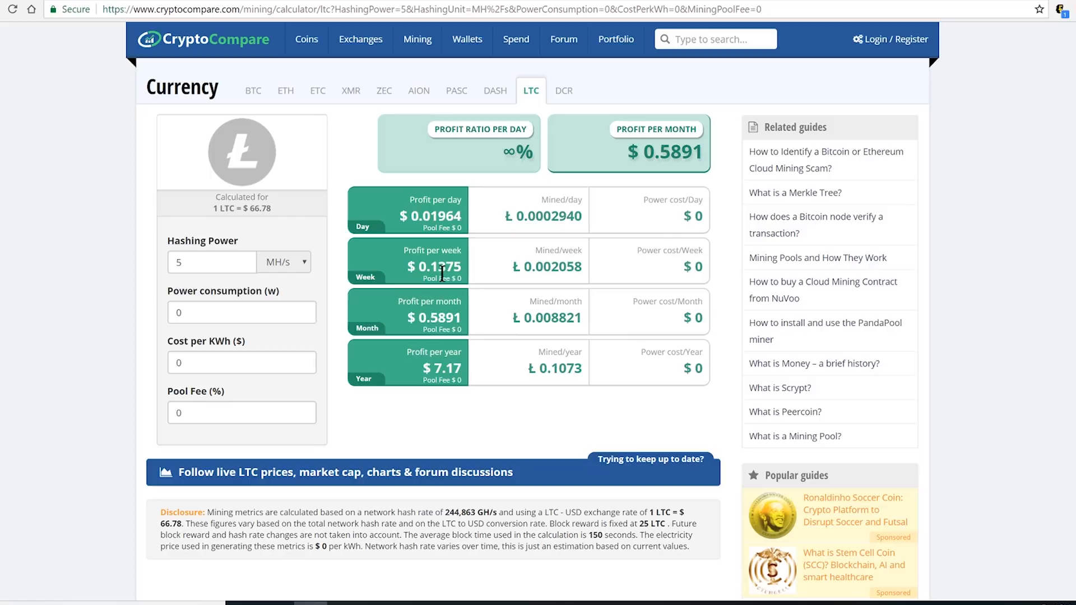